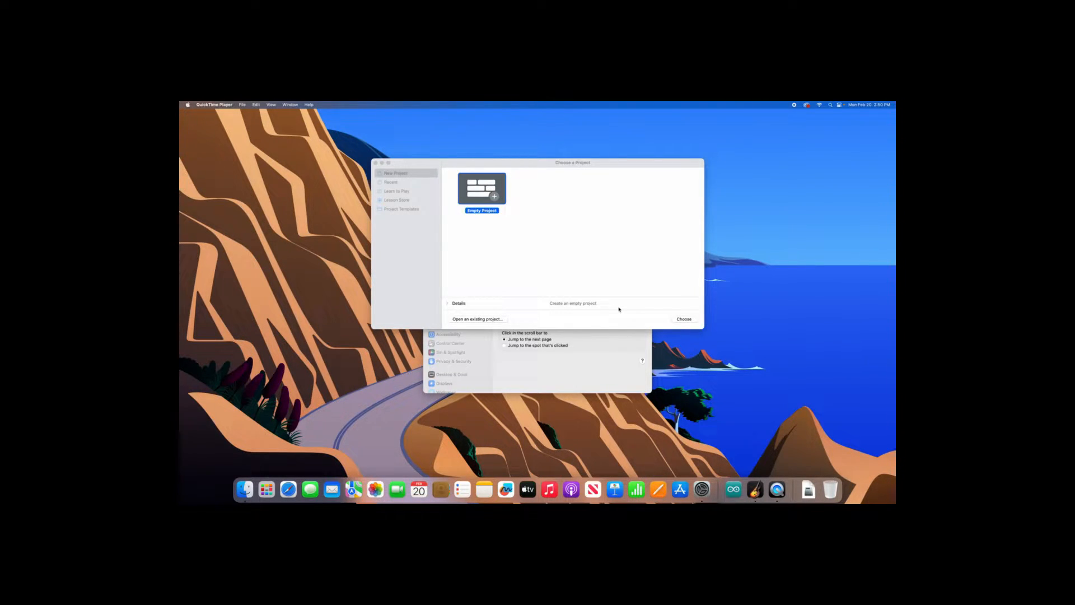
mouse_move(657, 490)
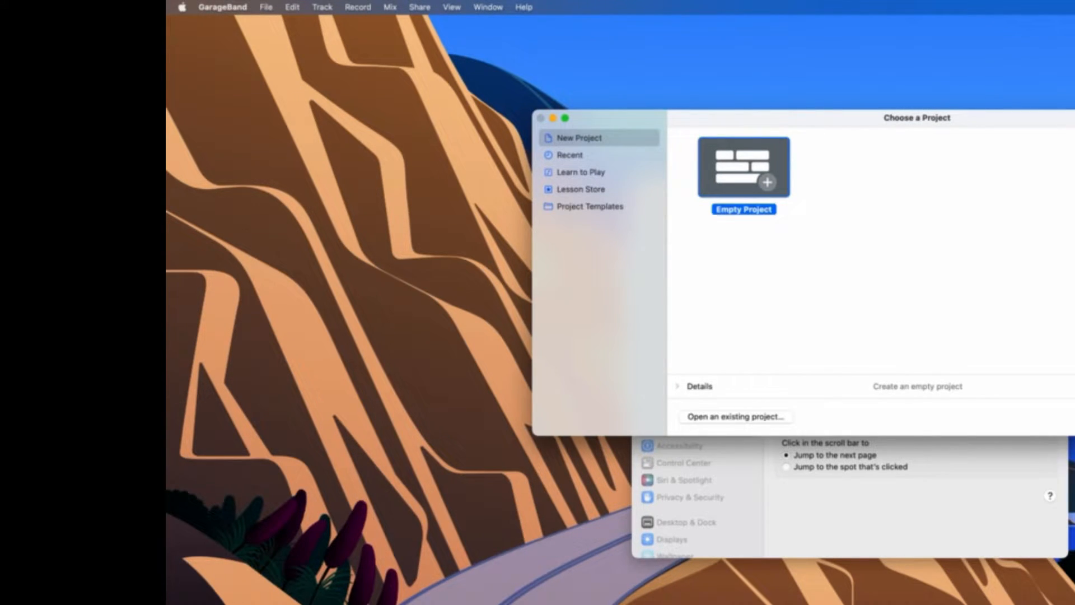
Open GarageBand Preferences on the General settings from the application menu
click(222, 7)
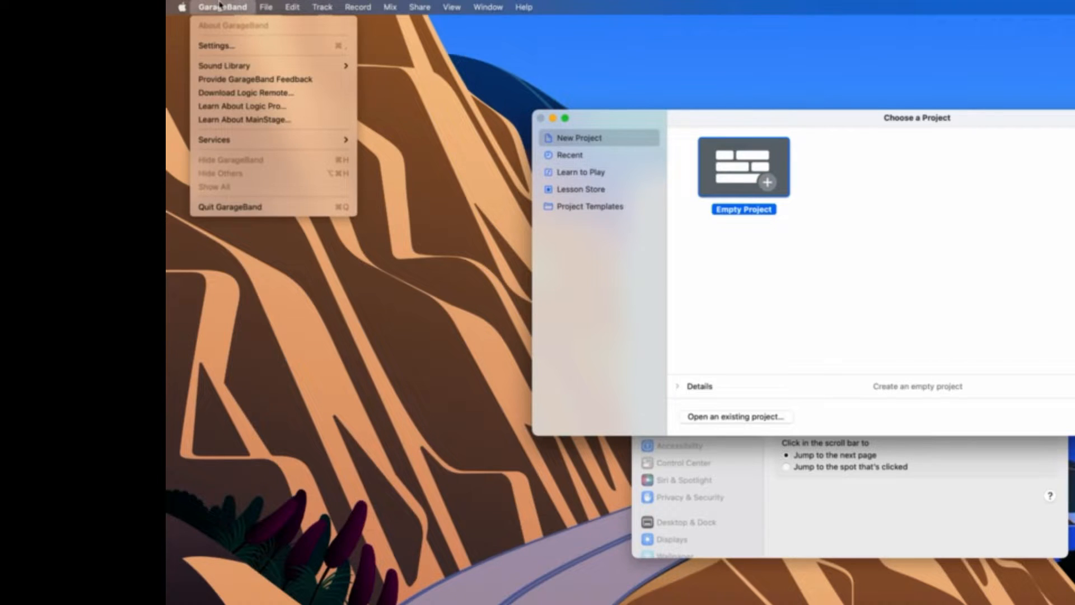
mouse_move(271, 78)
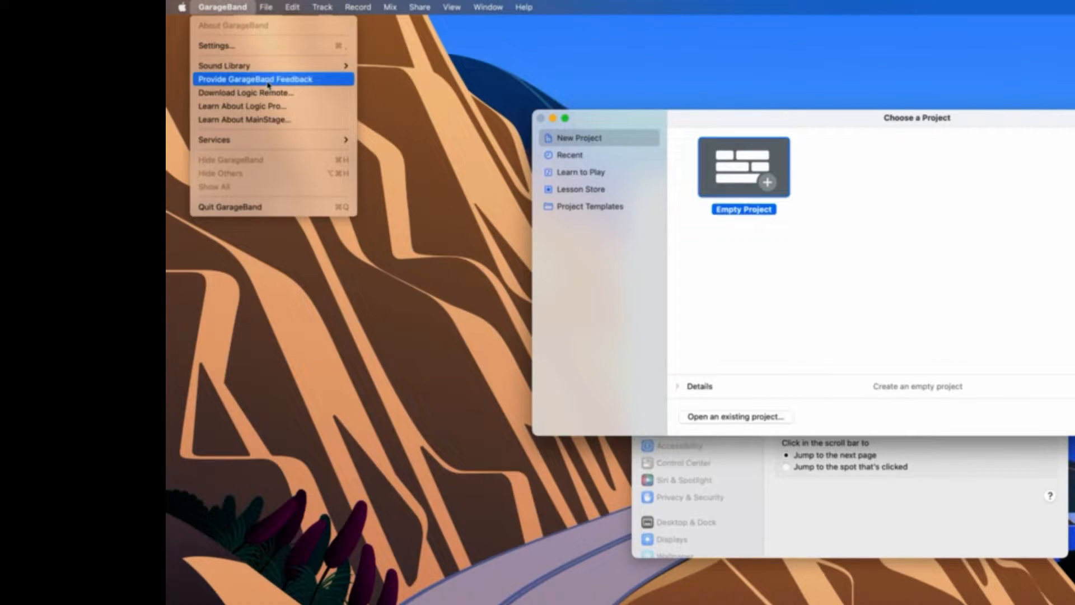
mouse_move(257, 39)
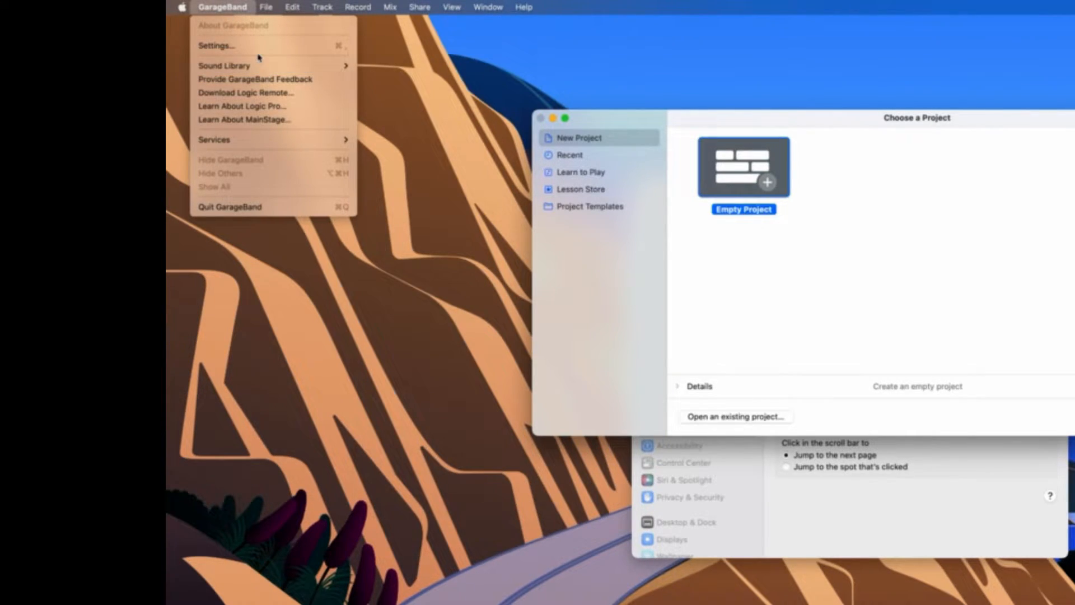
click(215, 45)
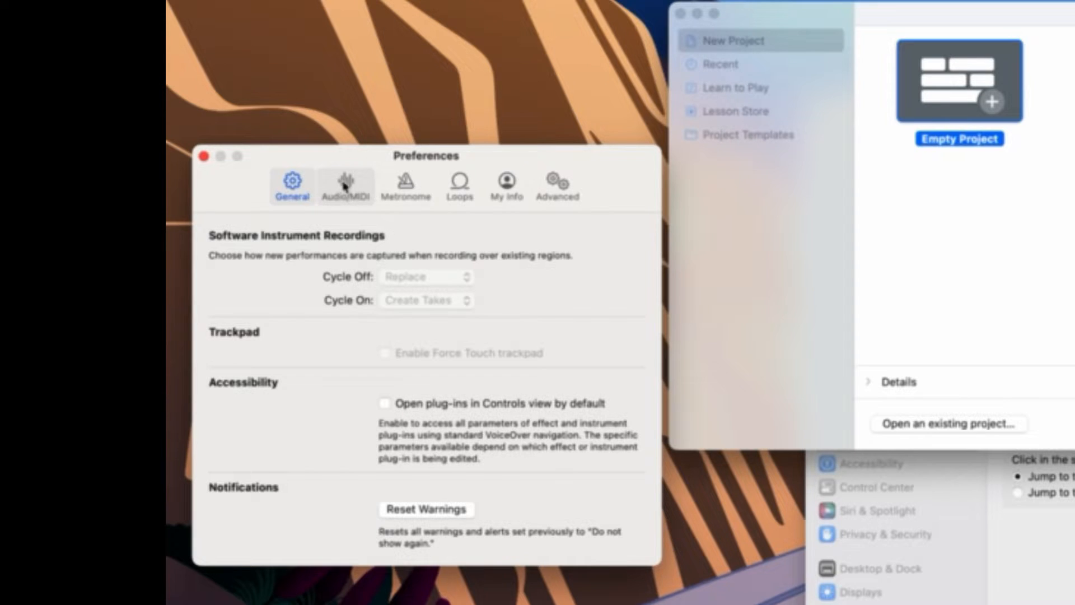
Show the Audio/MIDI settings with External Headphones output and ZEDi10 input
click(346, 184)
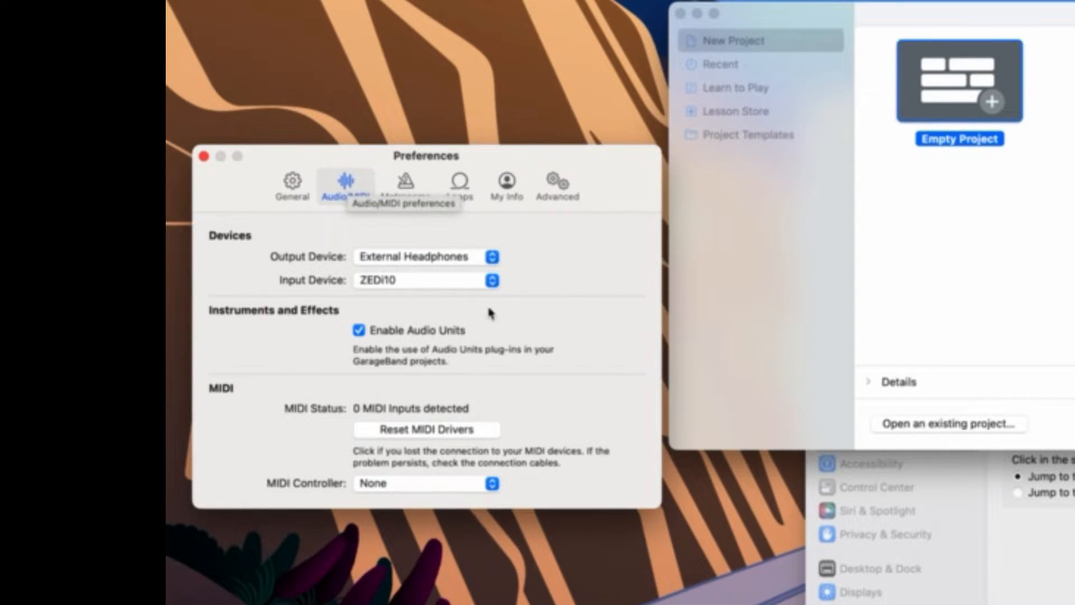
mouse_move(334, 274)
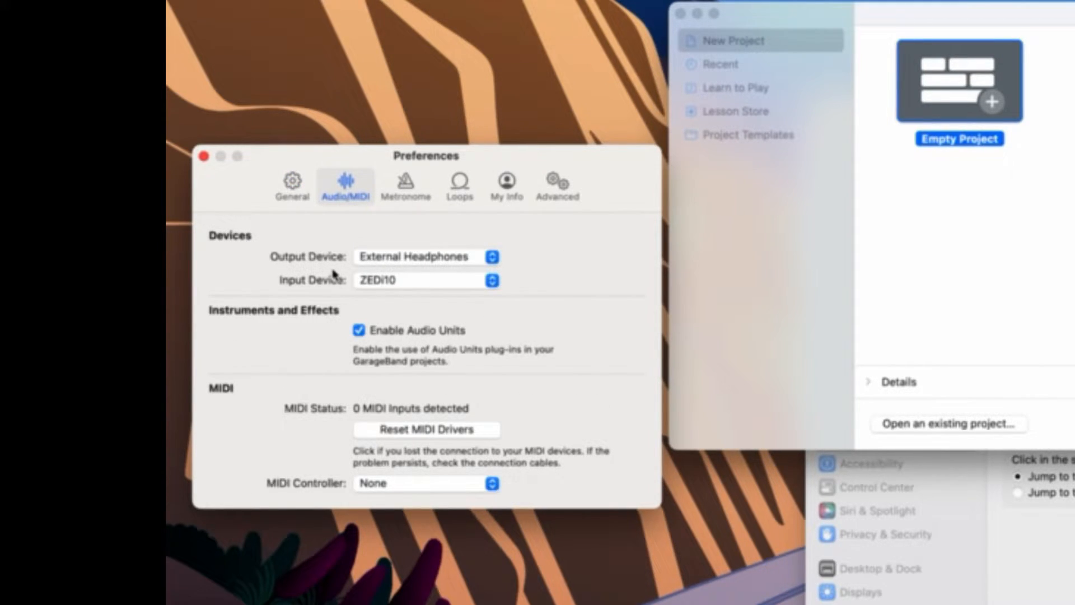
mouse_move(343, 277)
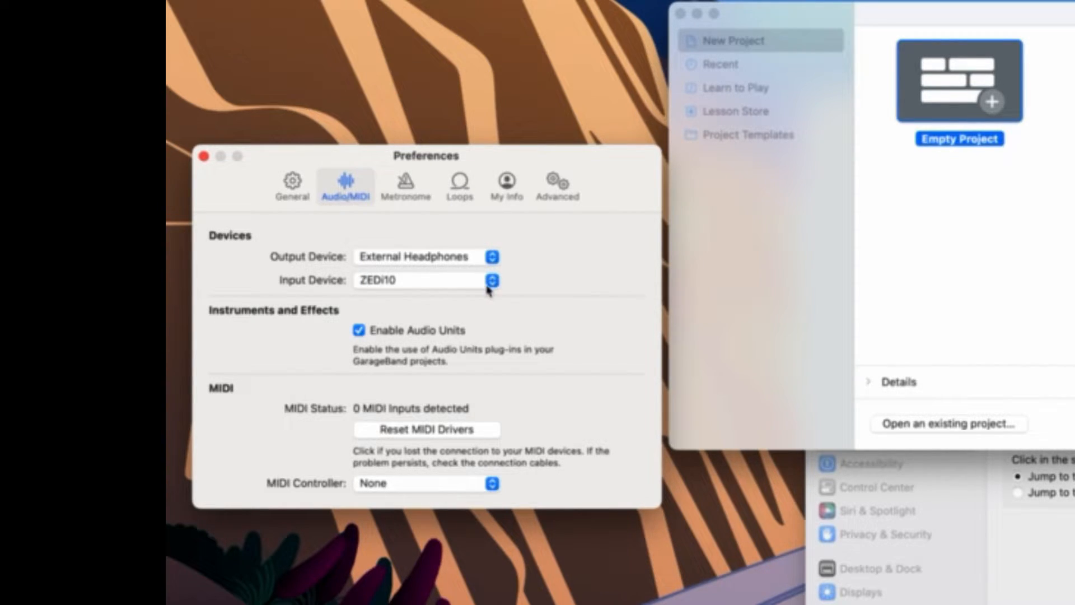
mouse_move(485, 285)
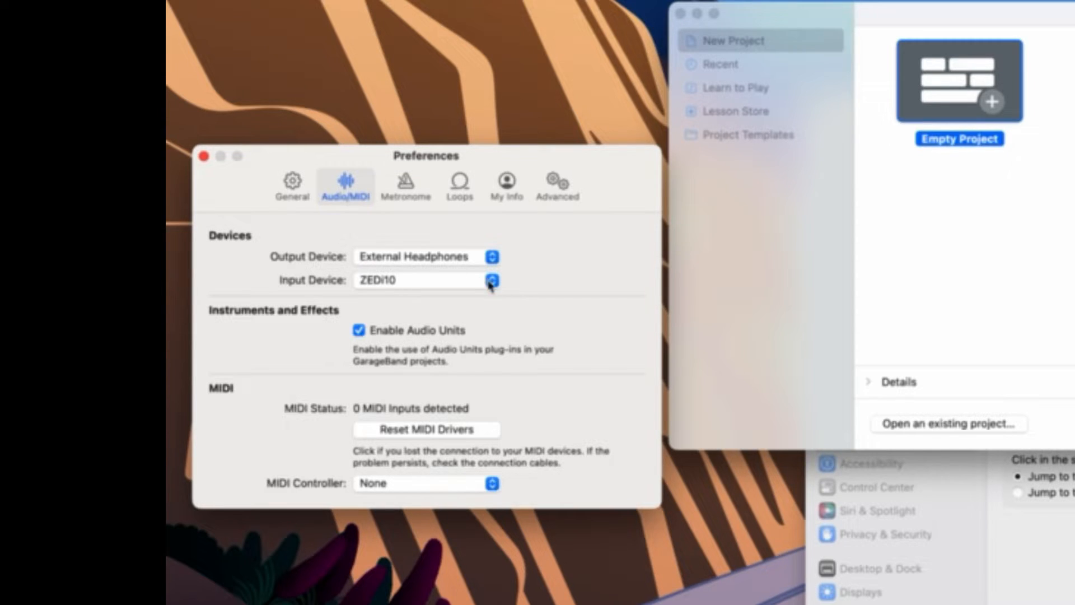
mouse_move(381, 286)
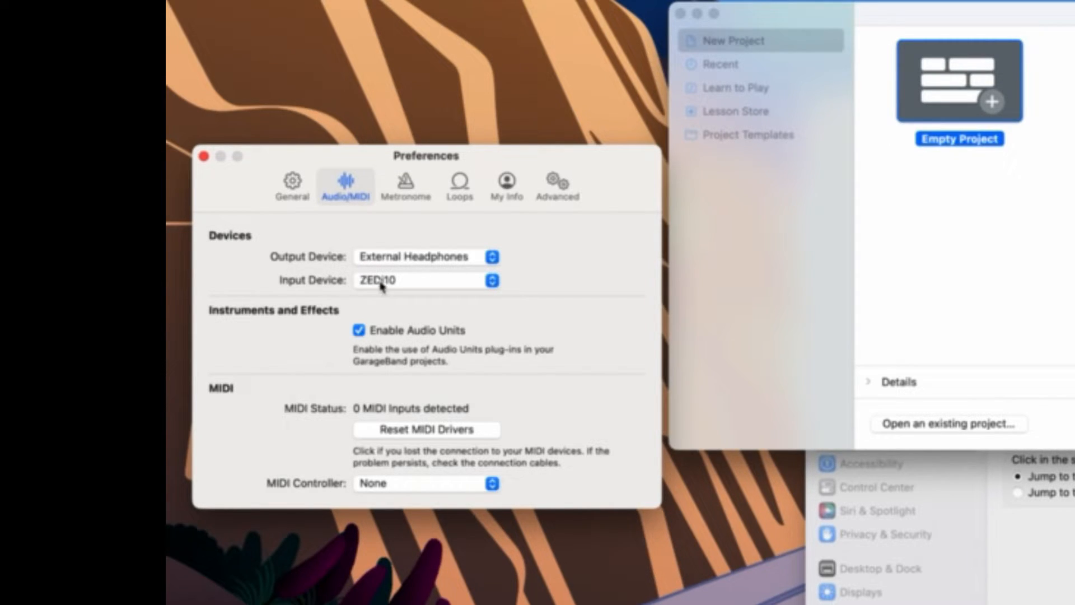
mouse_move(417, 261)
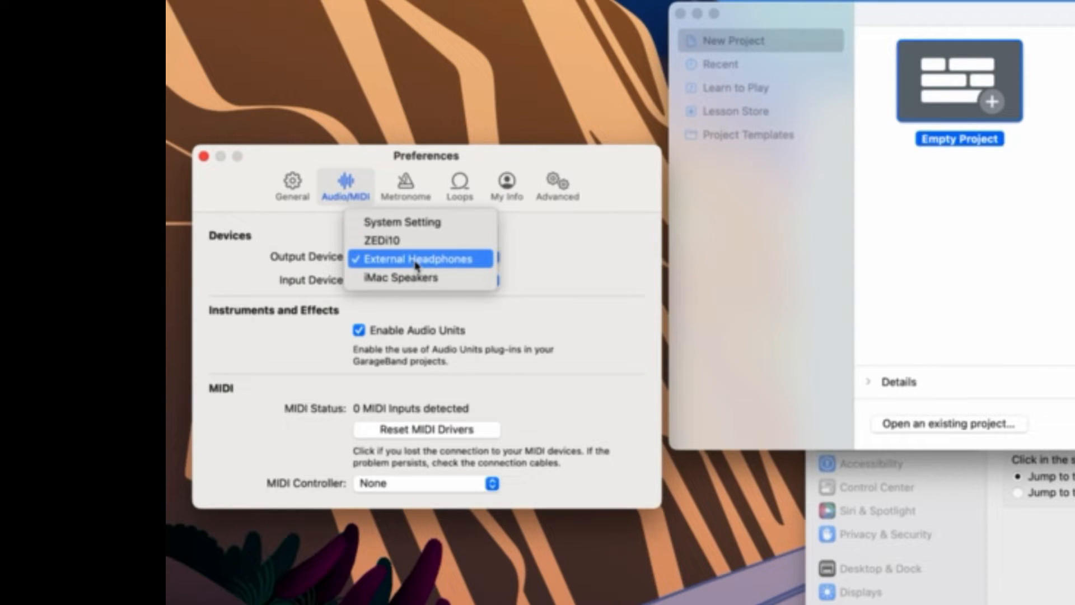
mouse_move(420, 270)
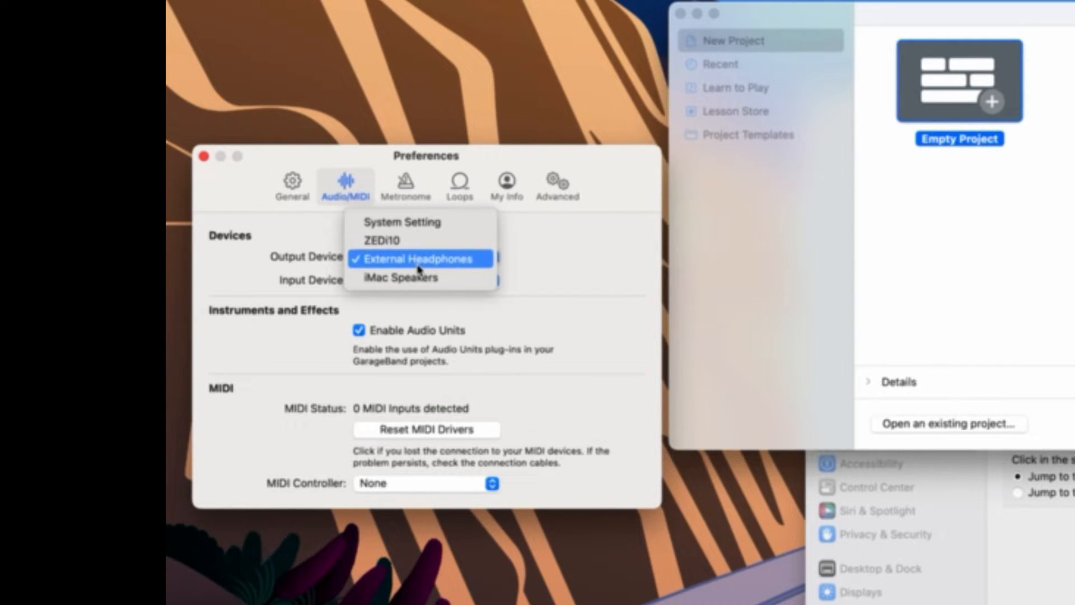
mouse_move(401, 277)
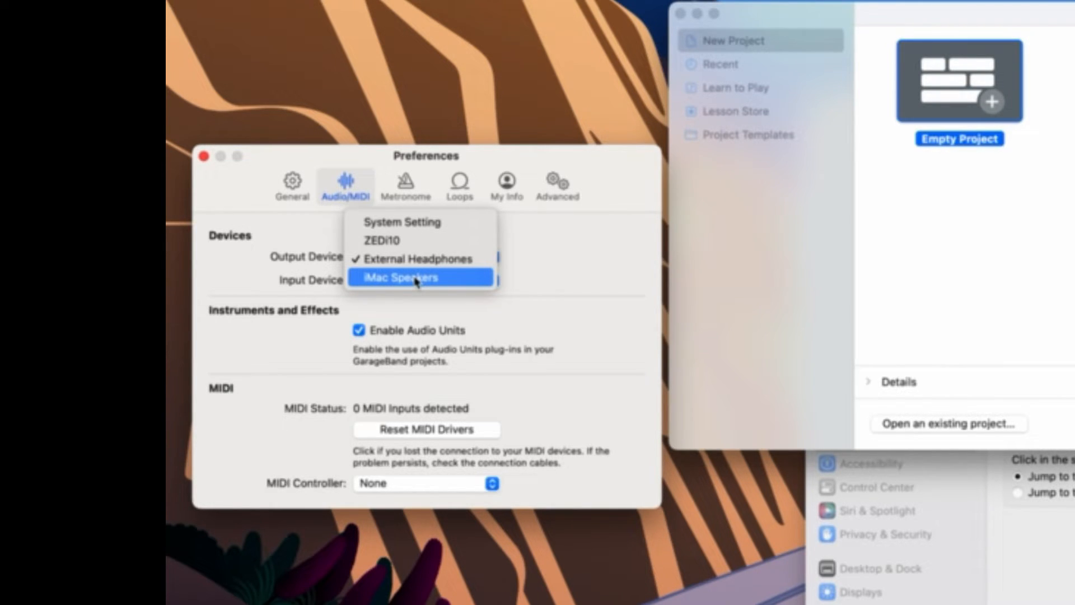
mouse_move(418, 259)
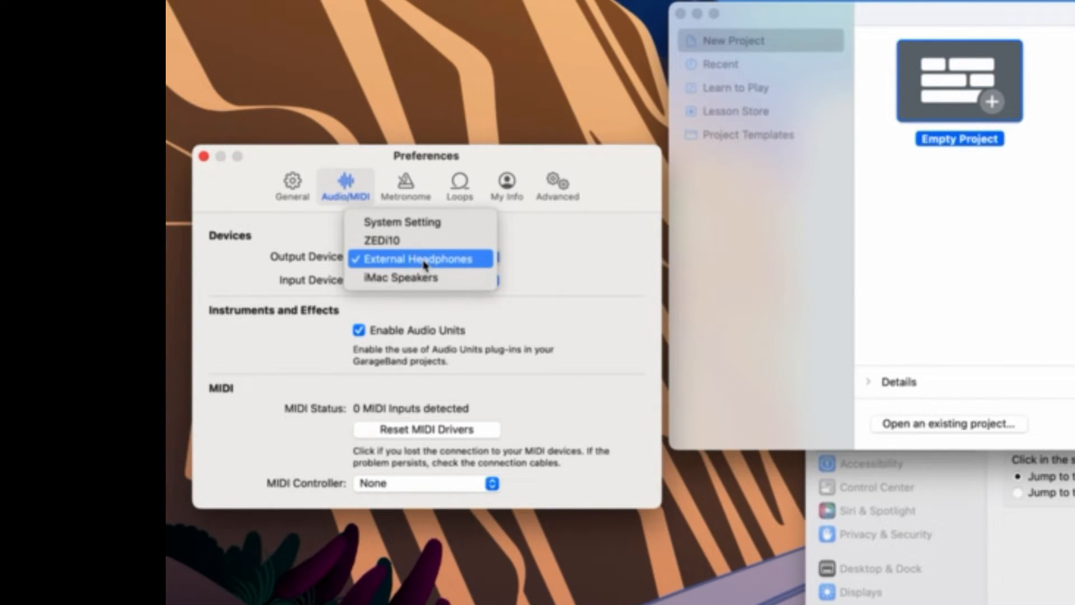
mouse_move(423, 269)
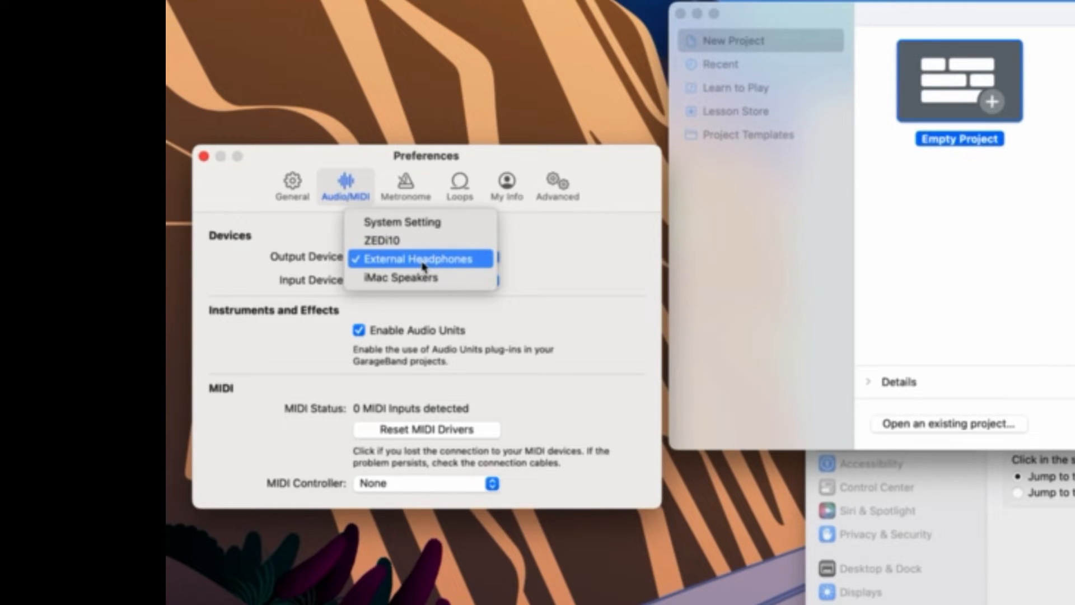
mouse_move(411, 267)
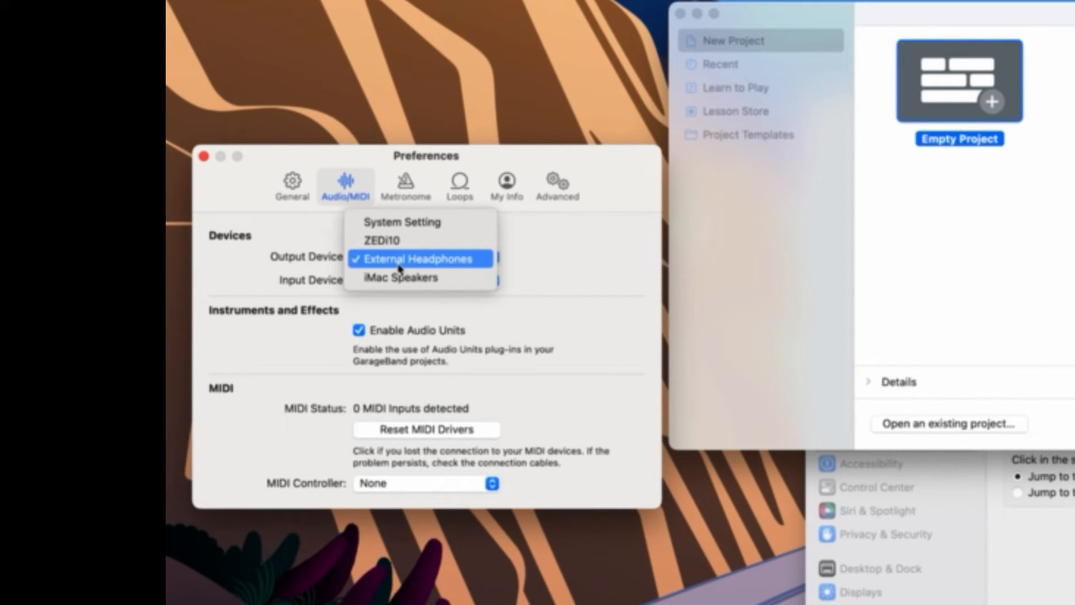
mouse_move(454, 270)
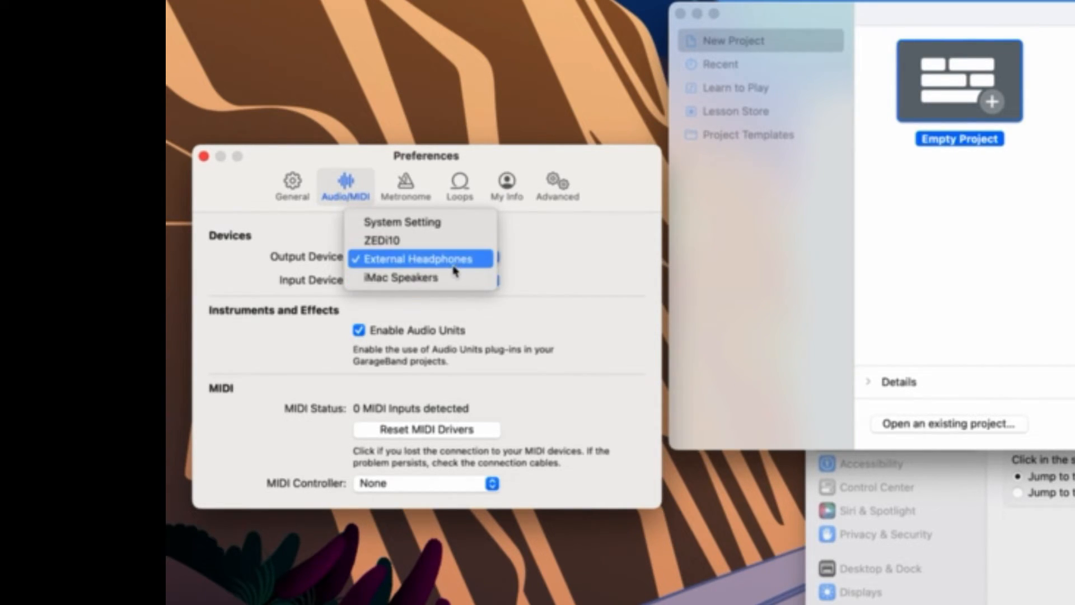
mouse_move(588, 275)
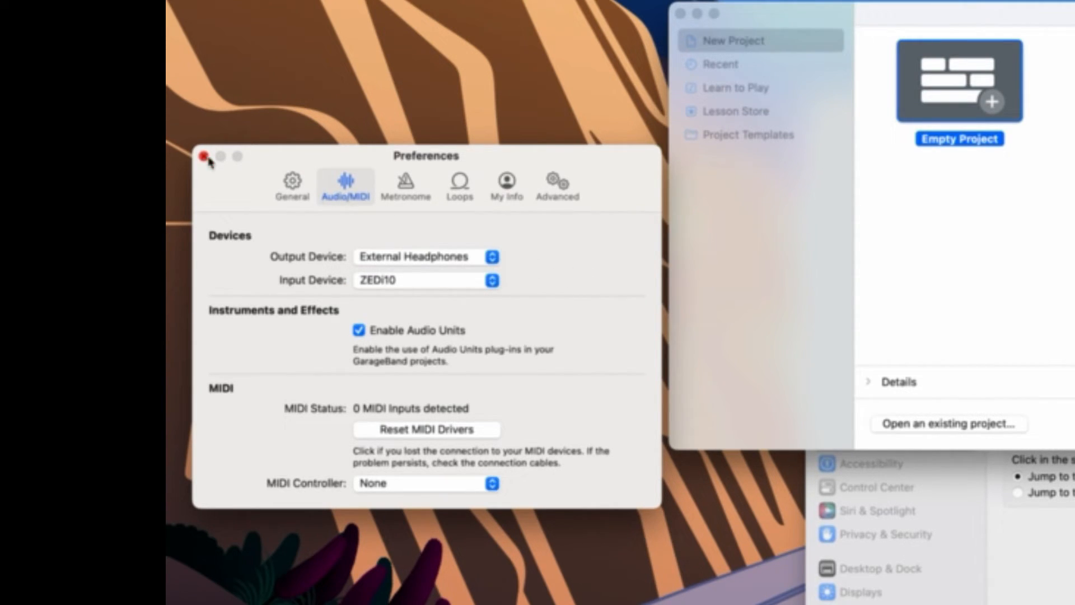
mouse_move(418, 112)
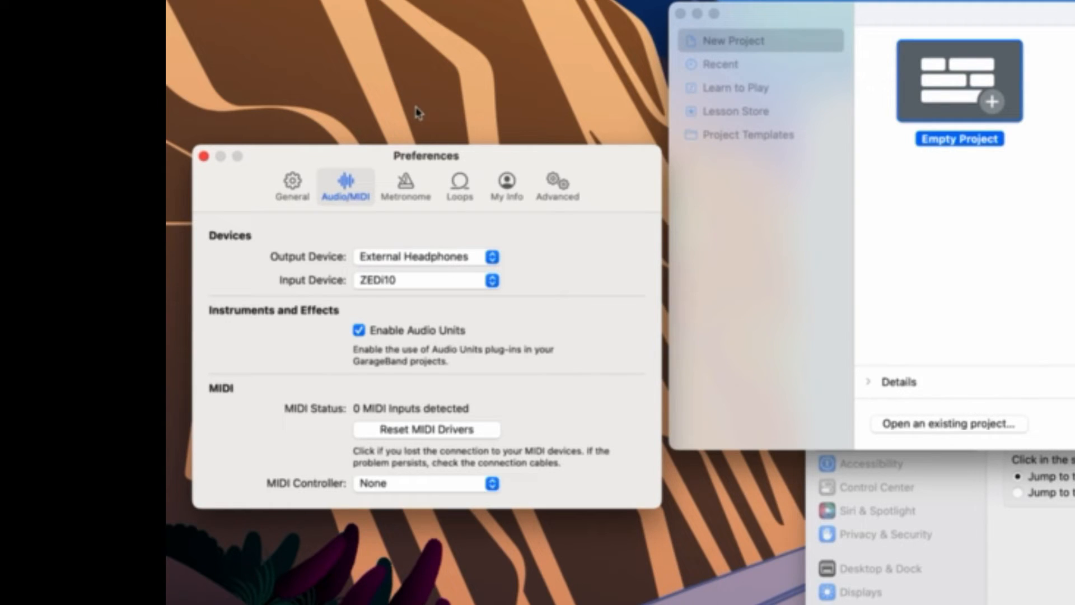
mouse_move(333, 94)
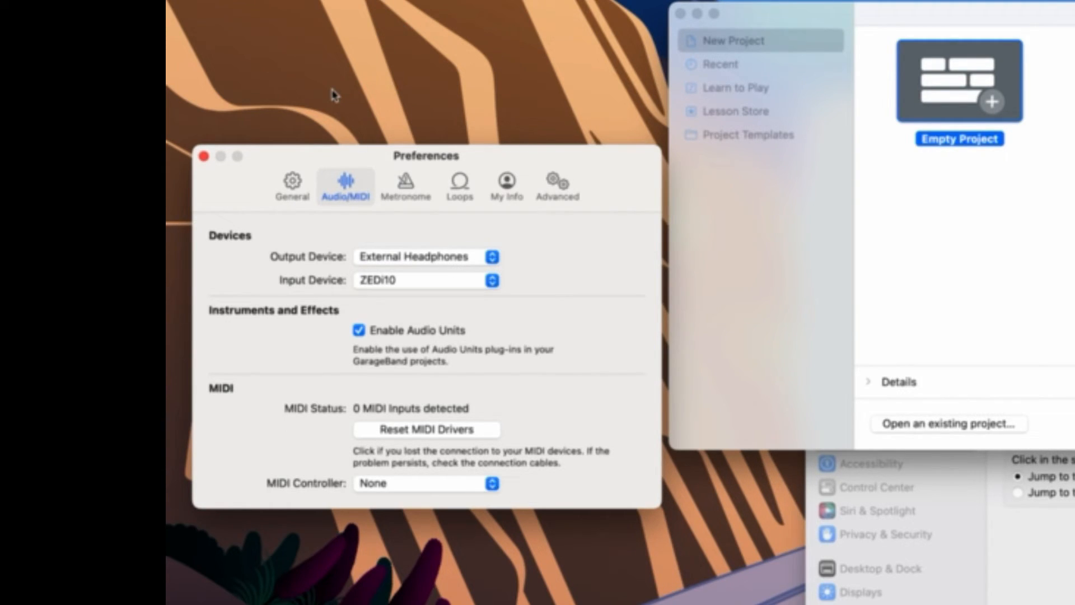
mouse_move(377, 32)
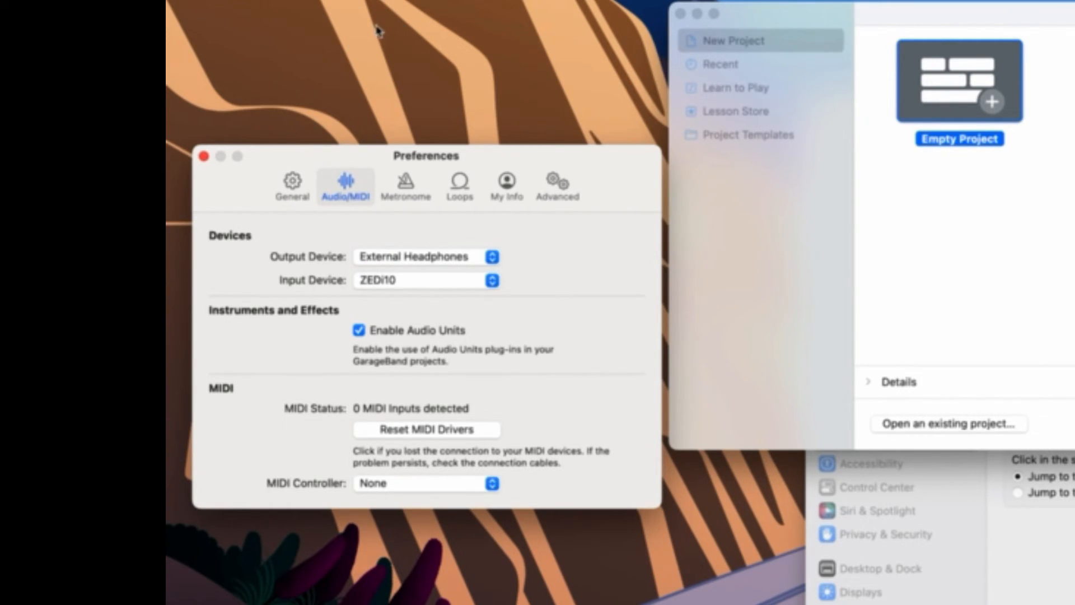
mouse_move(319, 78)
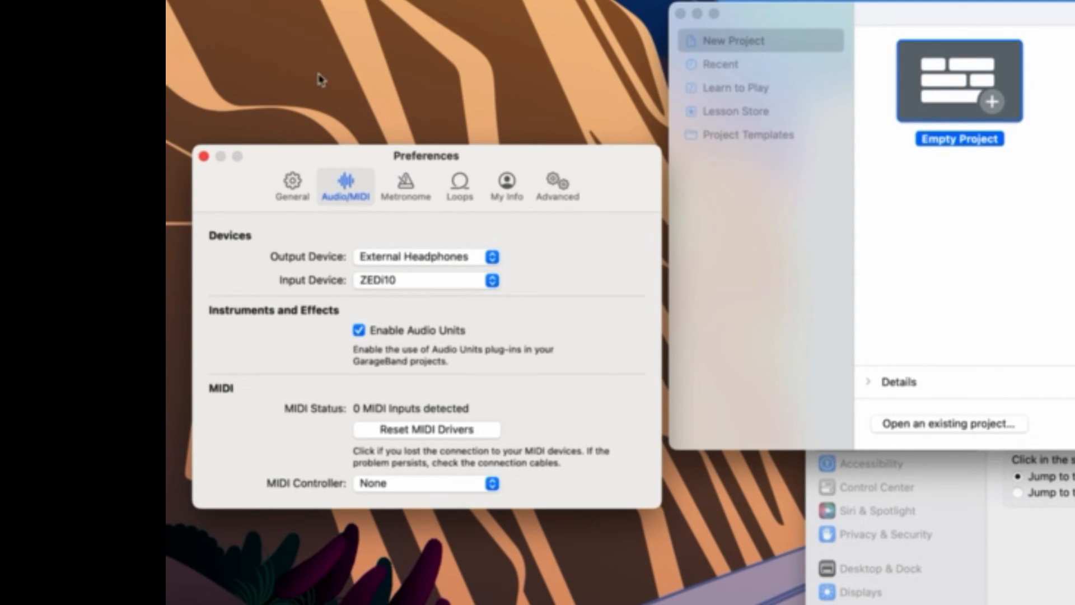